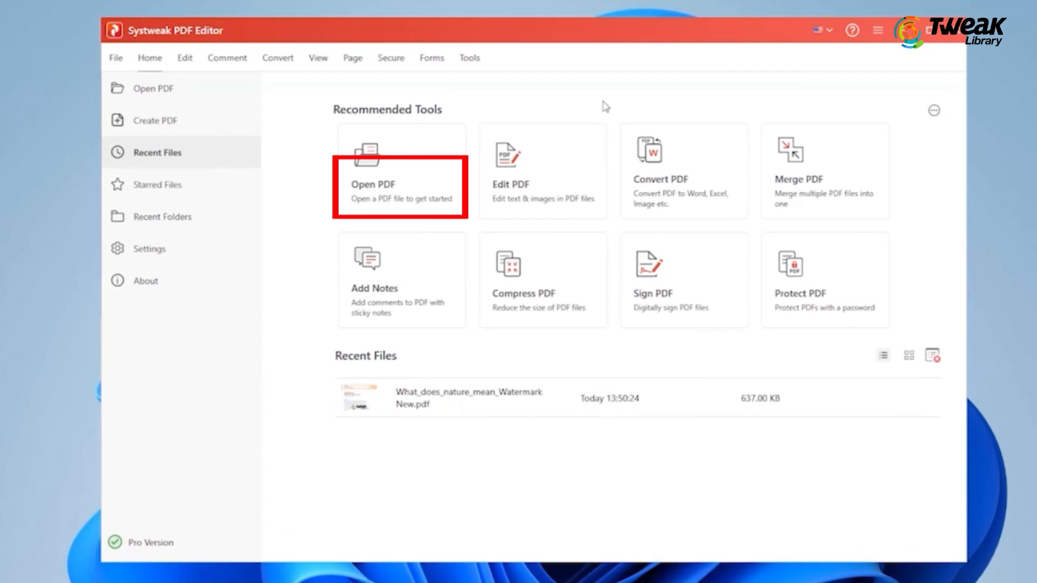
# Step: Open the watermarked 'What does nature mean?' article and show its Watermark options under Edit
pyautogui.click(400, 193)
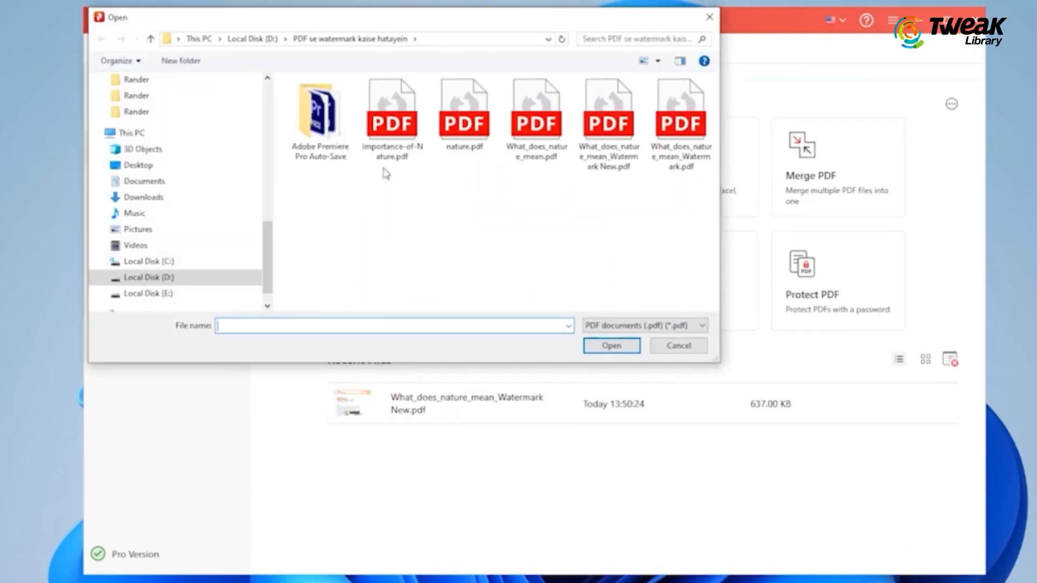
pyautogui.click(607, 122)
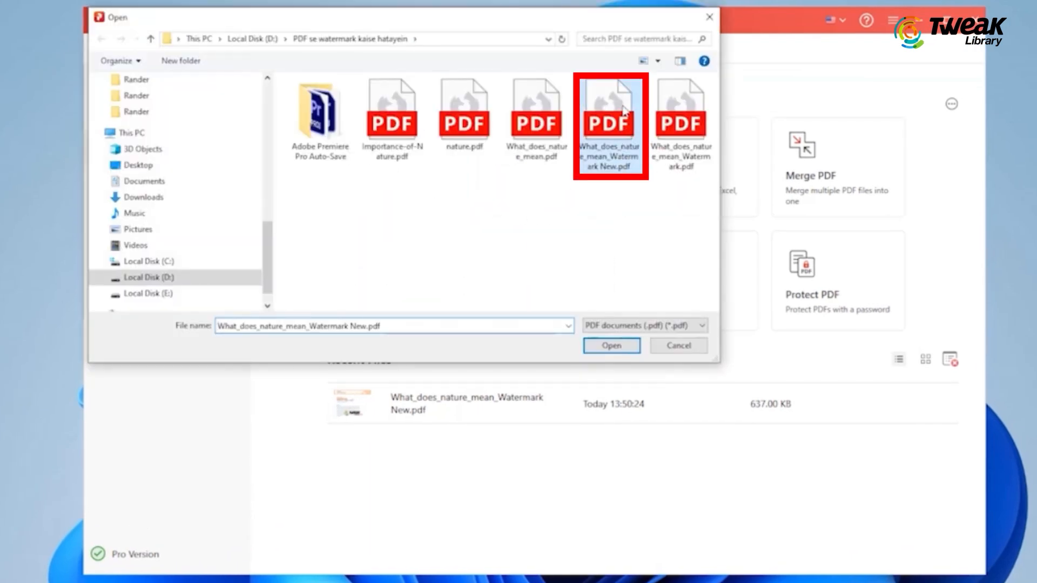
pyautogui.click(610, 345)
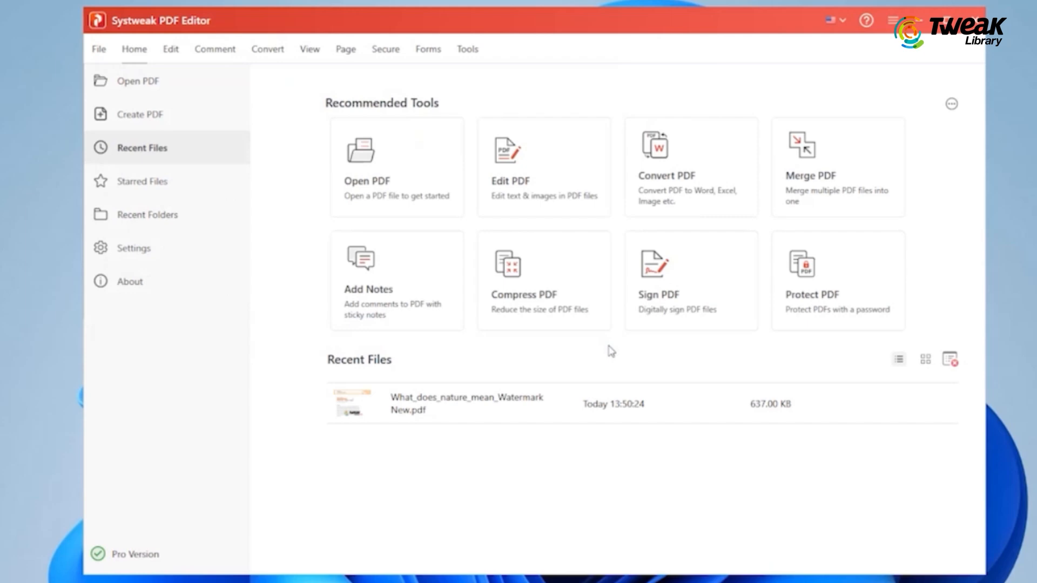
pyautogui.doubleClick(467, 403)
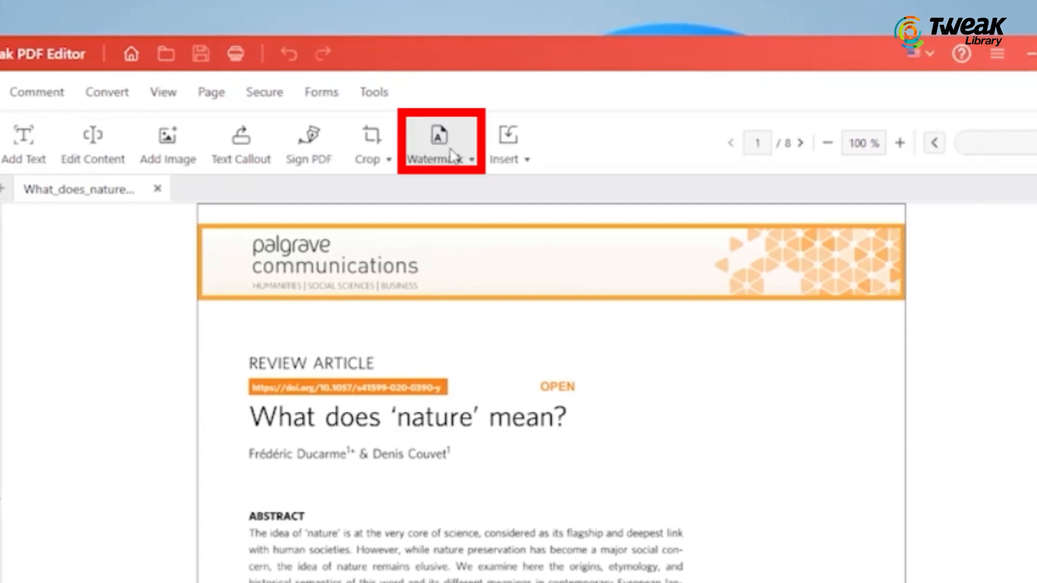
pyautogui.click(440, 143)
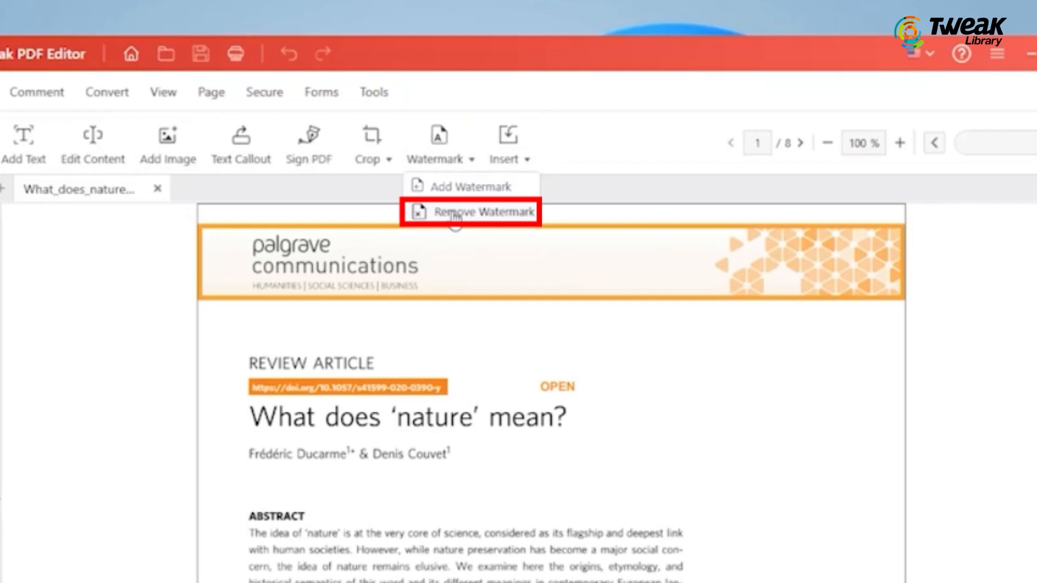
# Step: Remove the watermark from the article's pages via Remove Watermark and confirm
pyautogui.click(470, 212)
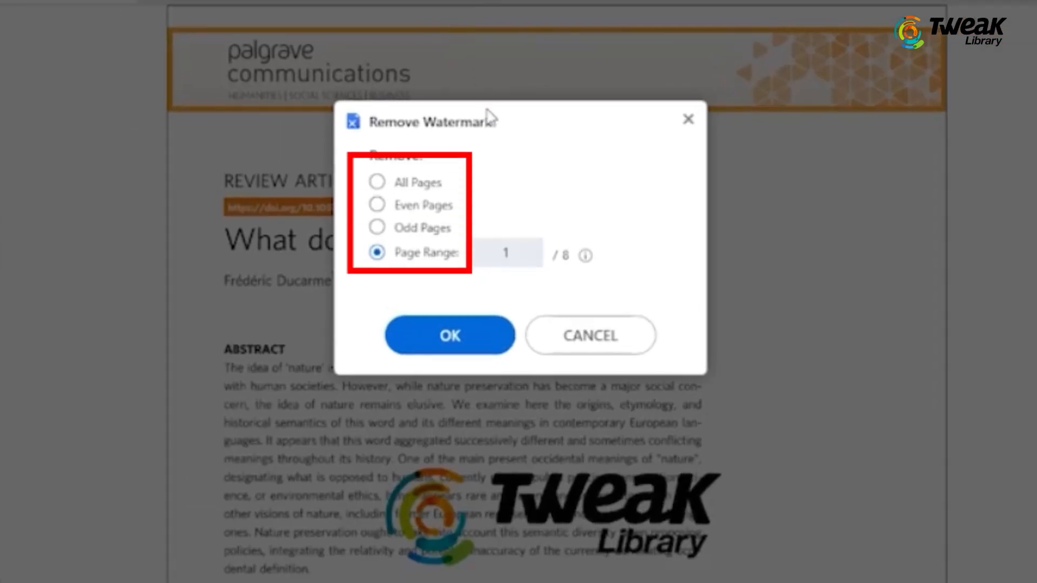
pyautogui.moveTo(500, 213)
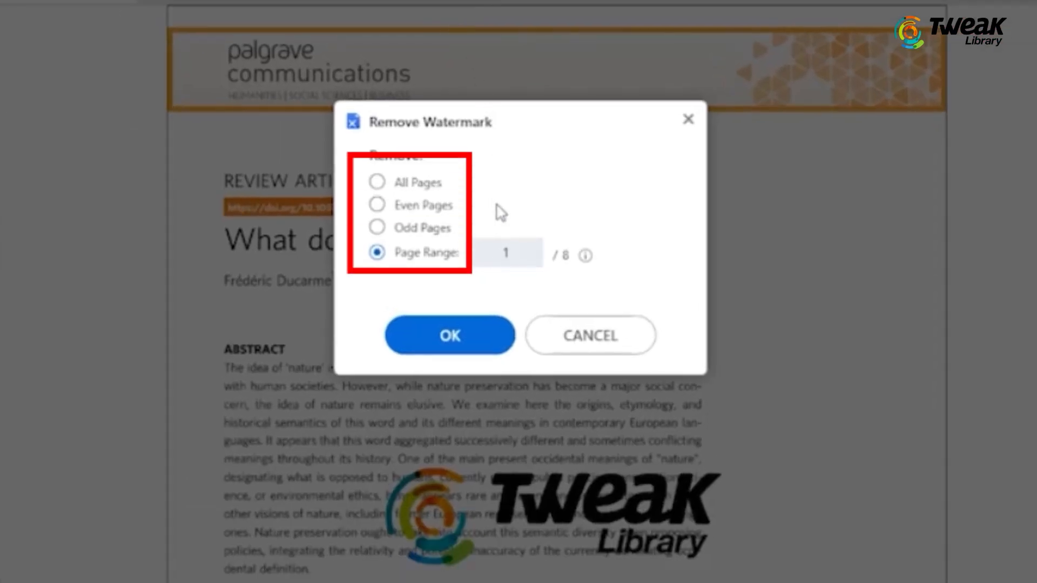
pyautogui.moveTo(453, 191)
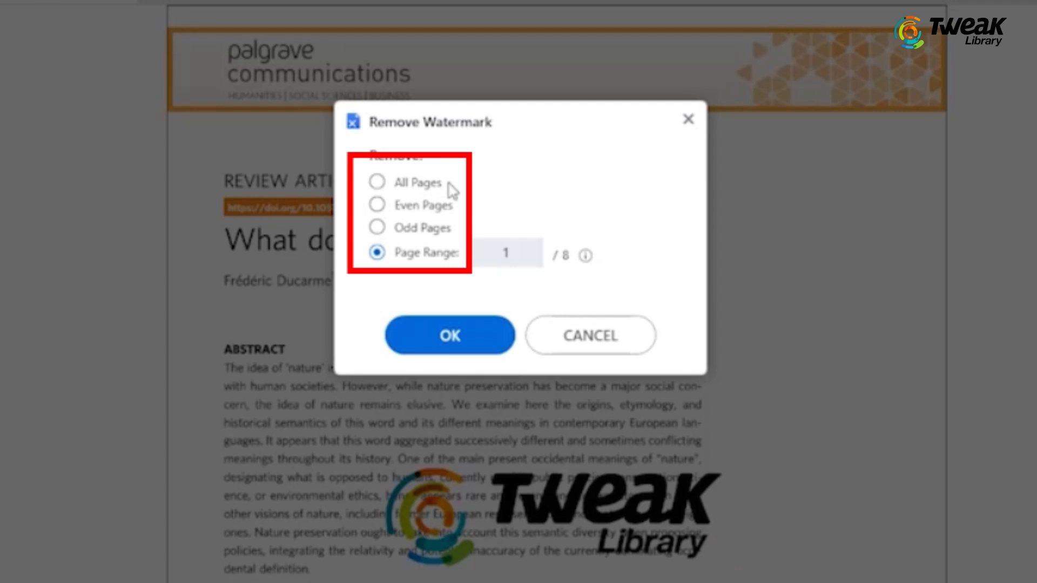
pyautogui.moveTo(444, 211)
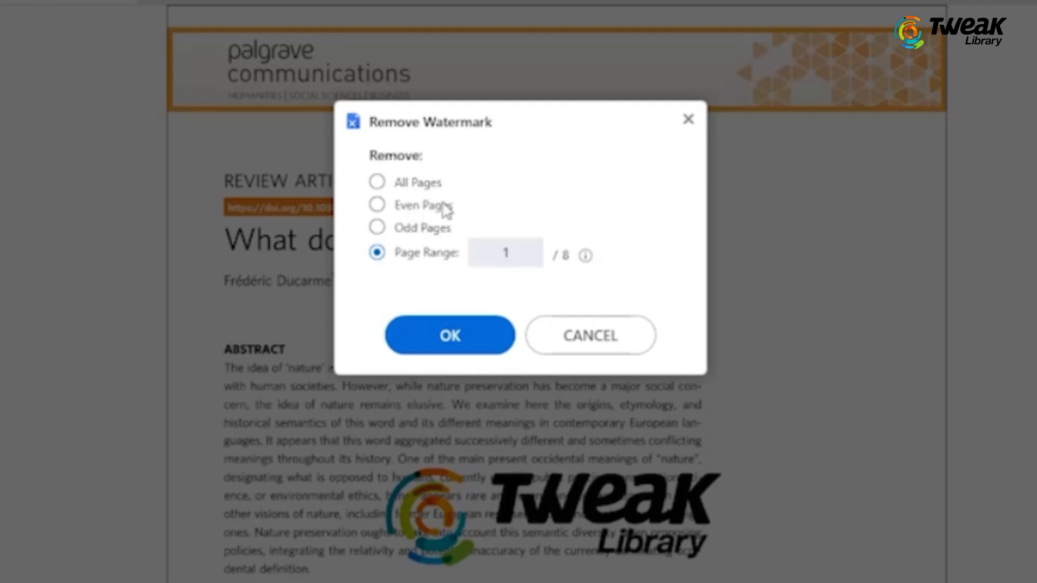
pyautogui.click(449, 335)
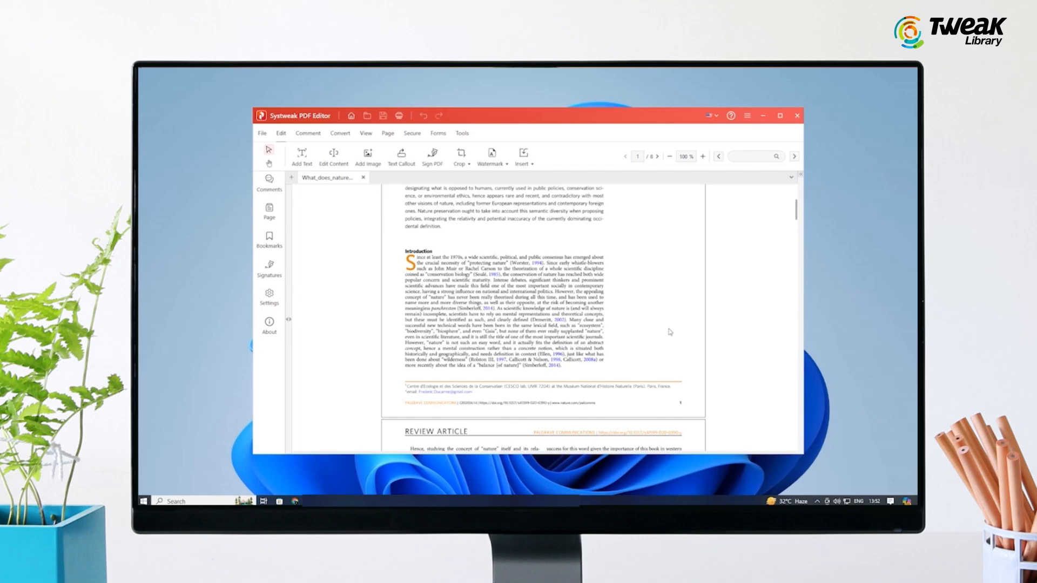
pyautogui.scroll(-3)
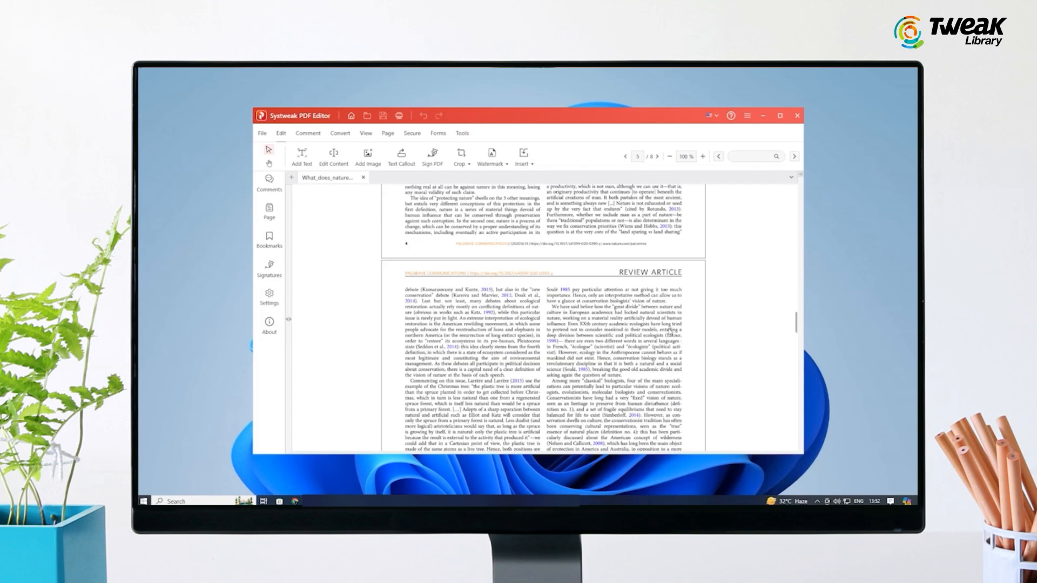